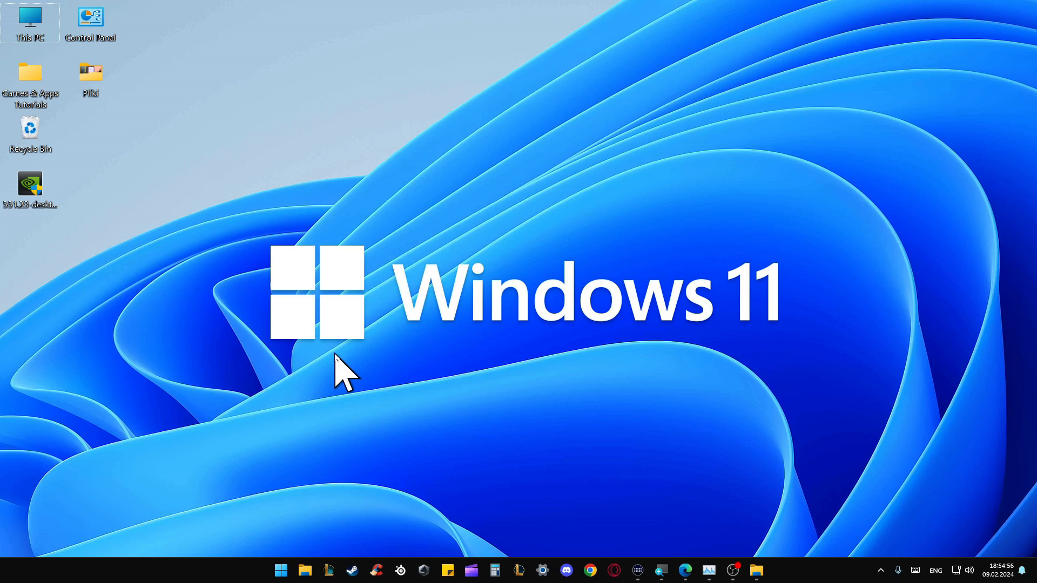
mouse_move(433, 175)
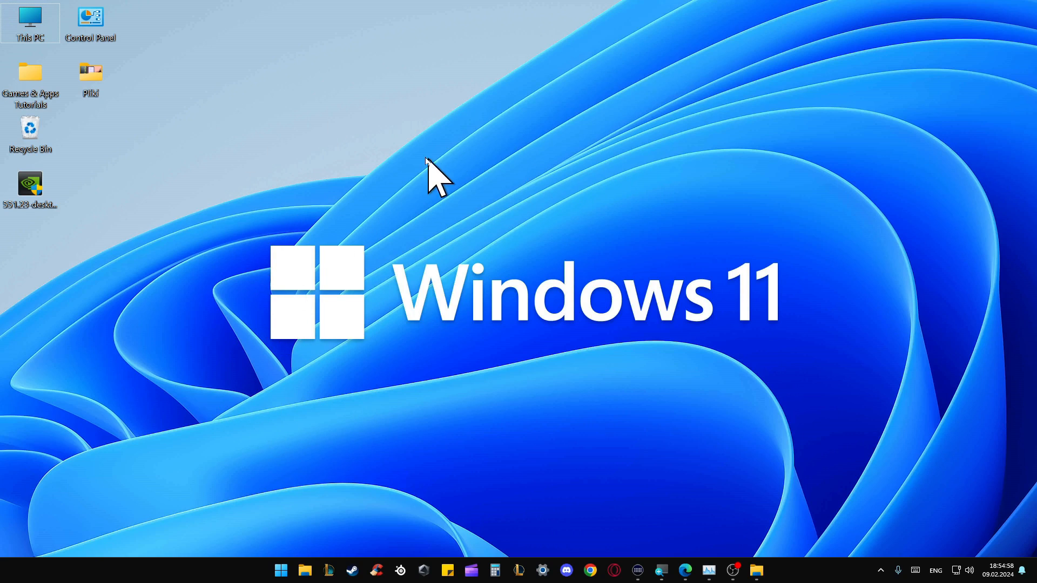
mouse_move(772, 421)
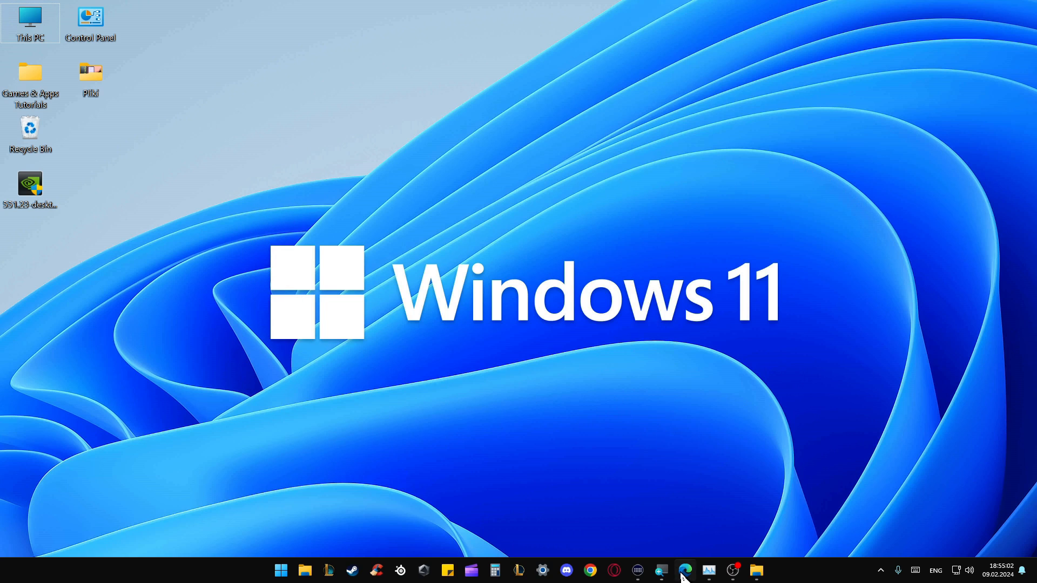
Bring Edge forward and go to the NVIDIA Drivers search form.
click(685, 570)
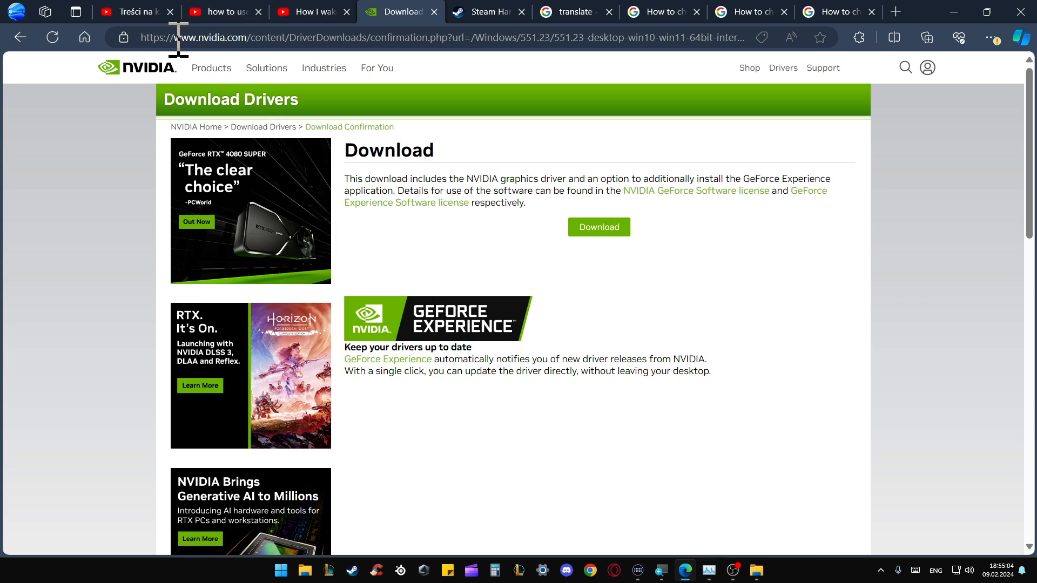
mouse_move(251, 38)
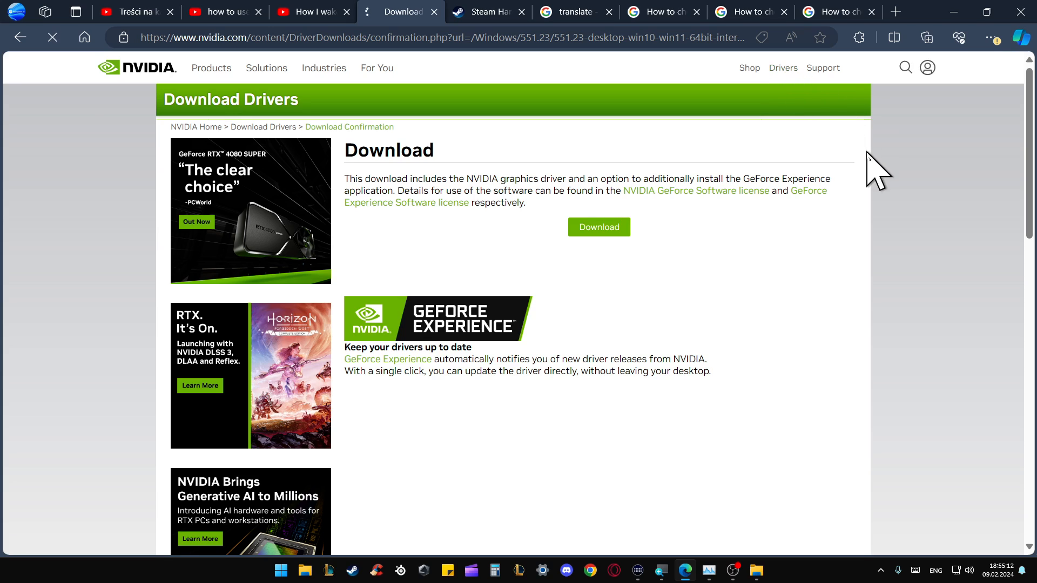
click(563, 197)
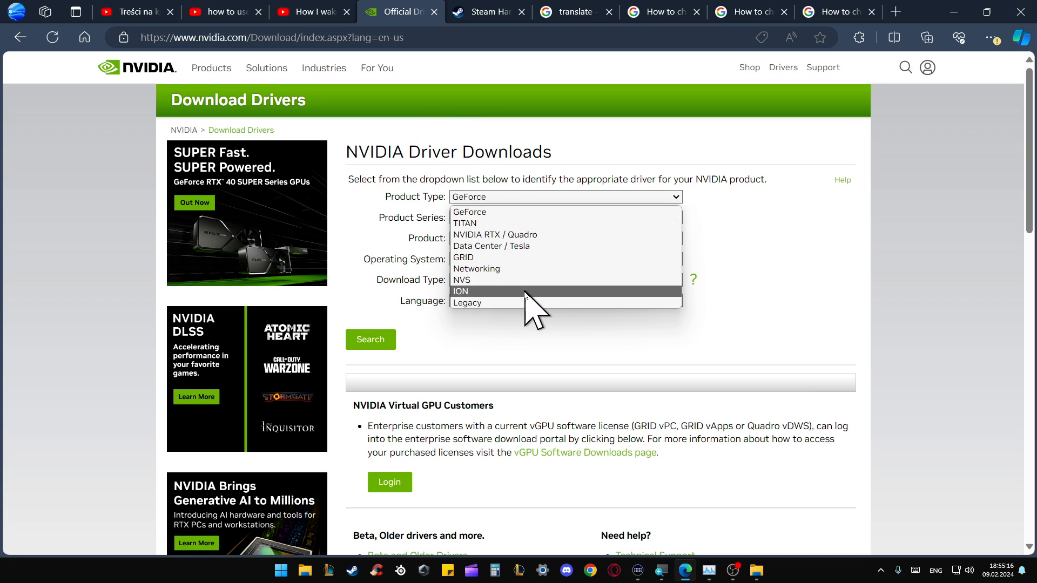
Choose product type GeForce, series GeForce 16 Series and product GeForce GTX 1660 Ti.
click(469, 212)
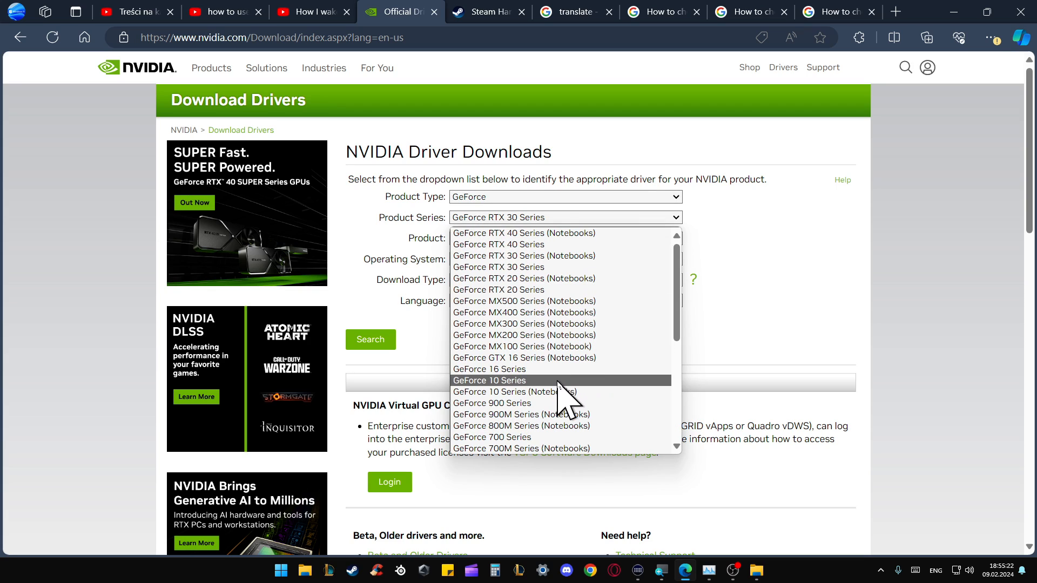
mouse_move(490, 369)
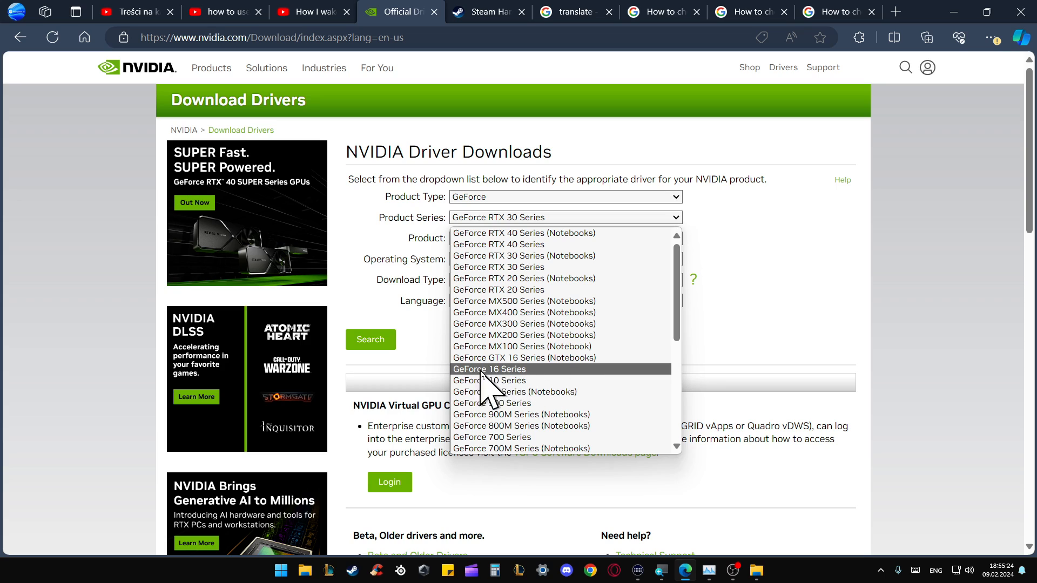
click(489, 369)
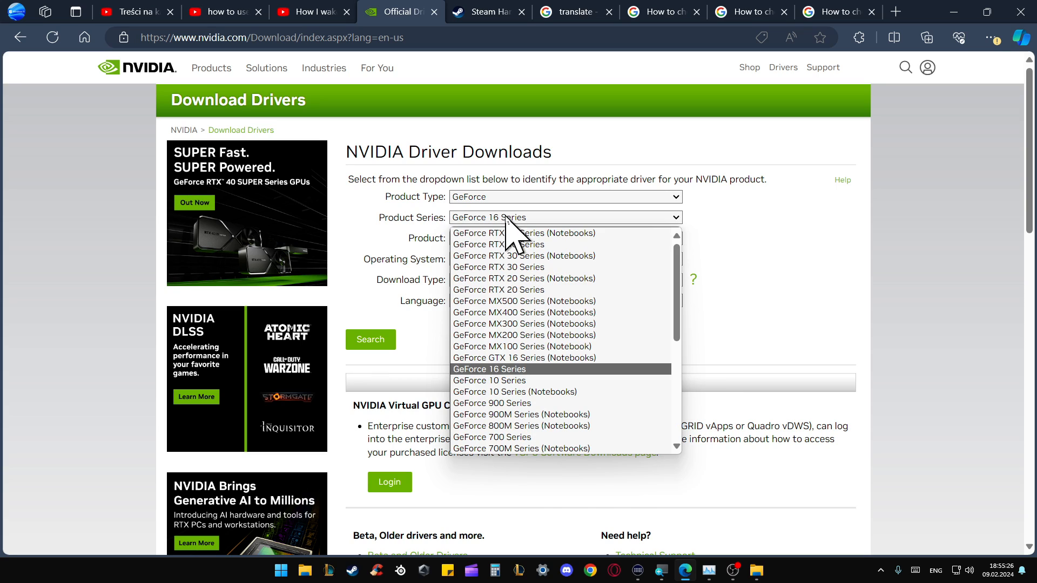
mouse_move(536, 387)
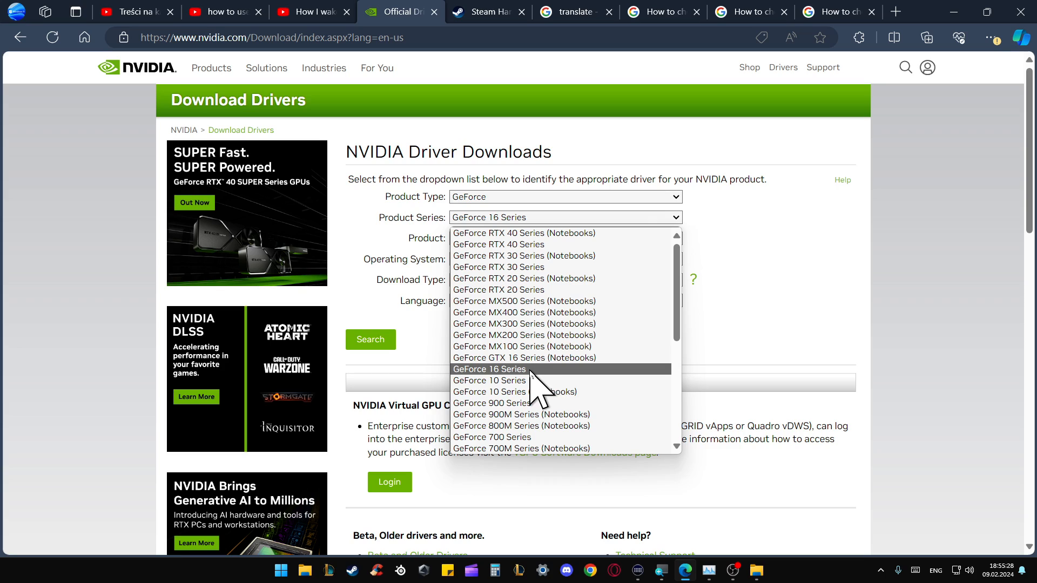
mouse_move(562, 357)
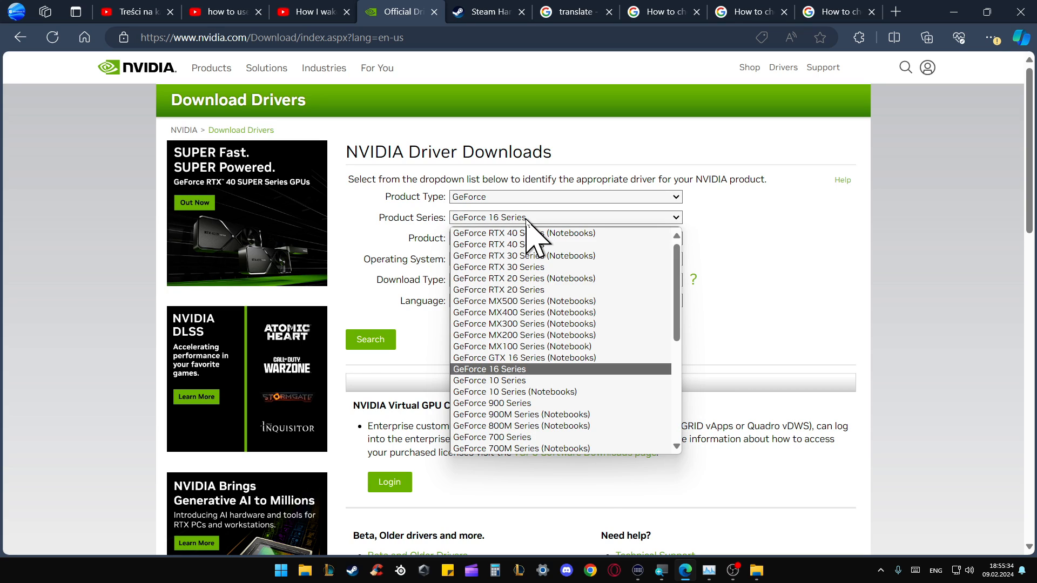
click(489, 369)
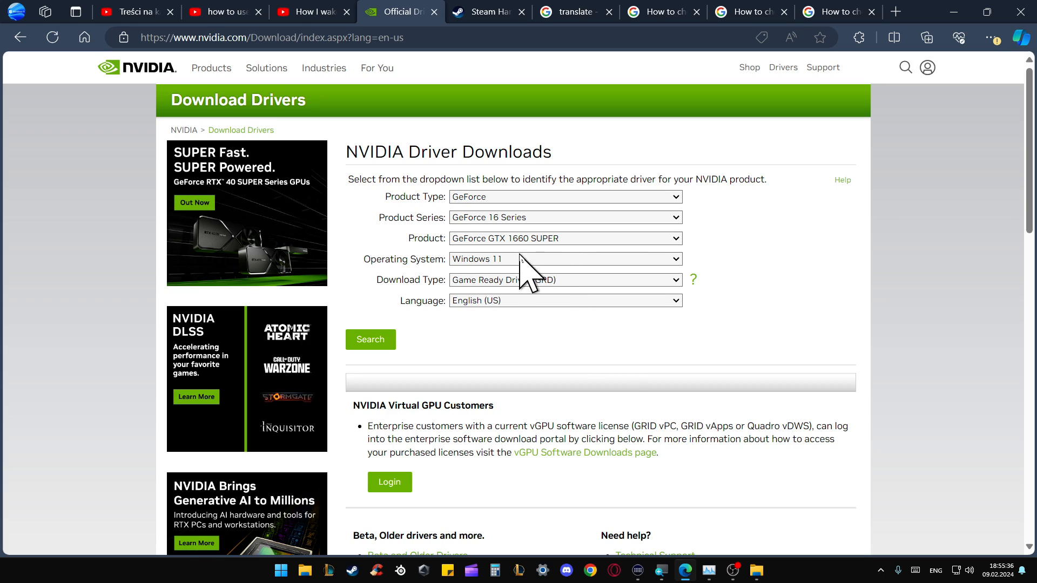
click(563, 238)
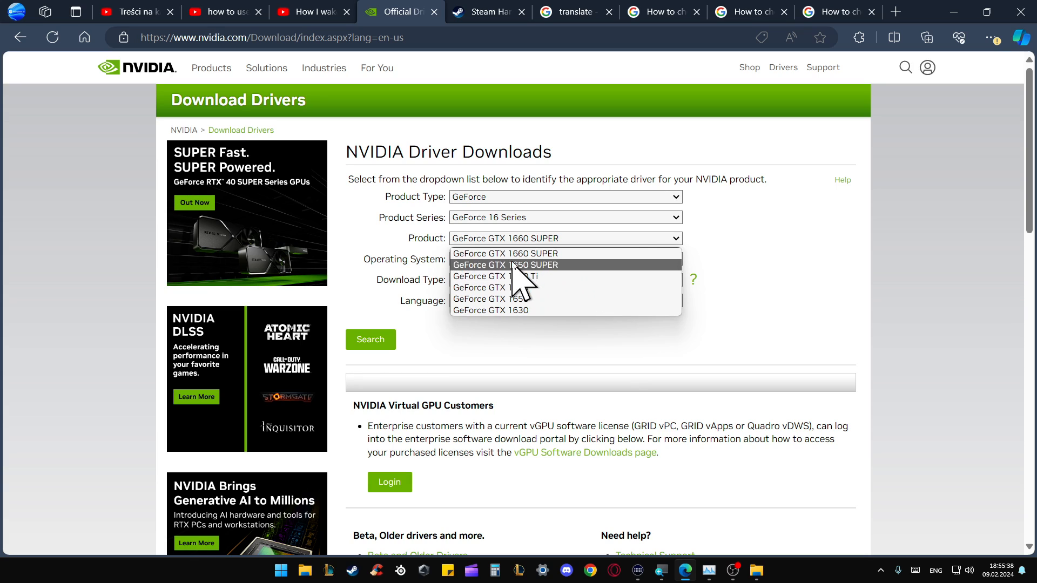
mouse_move(559, 258)
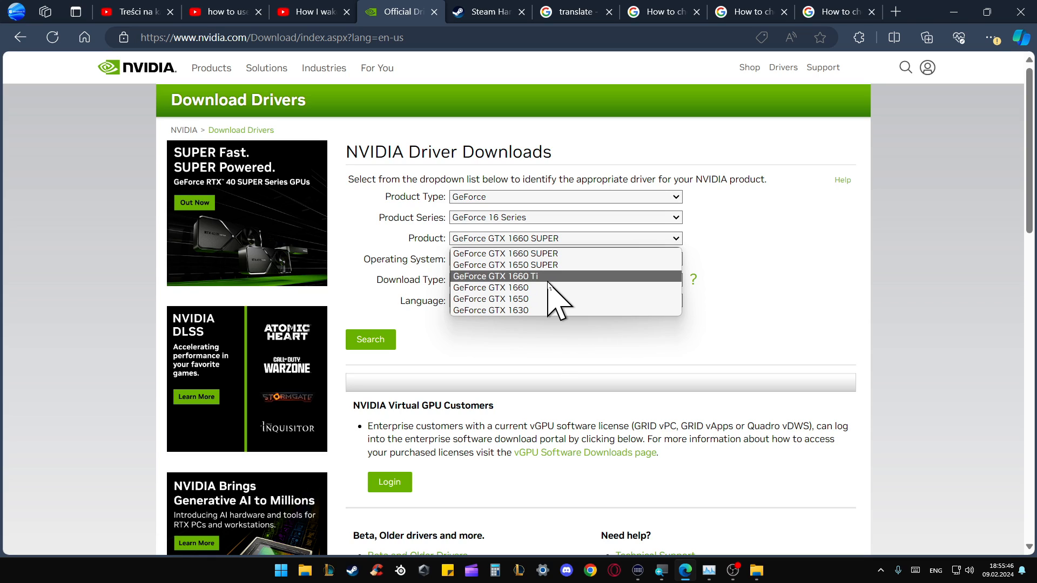
click(496, 276)
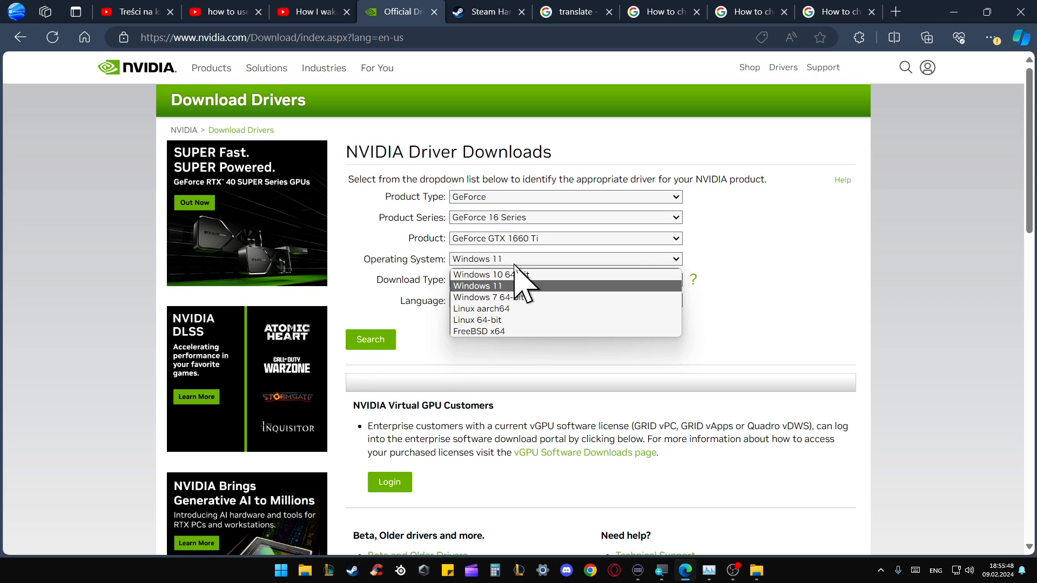
Keep Windows 11 as the OS and Game Ready Driver as download type.
click(478, 285)
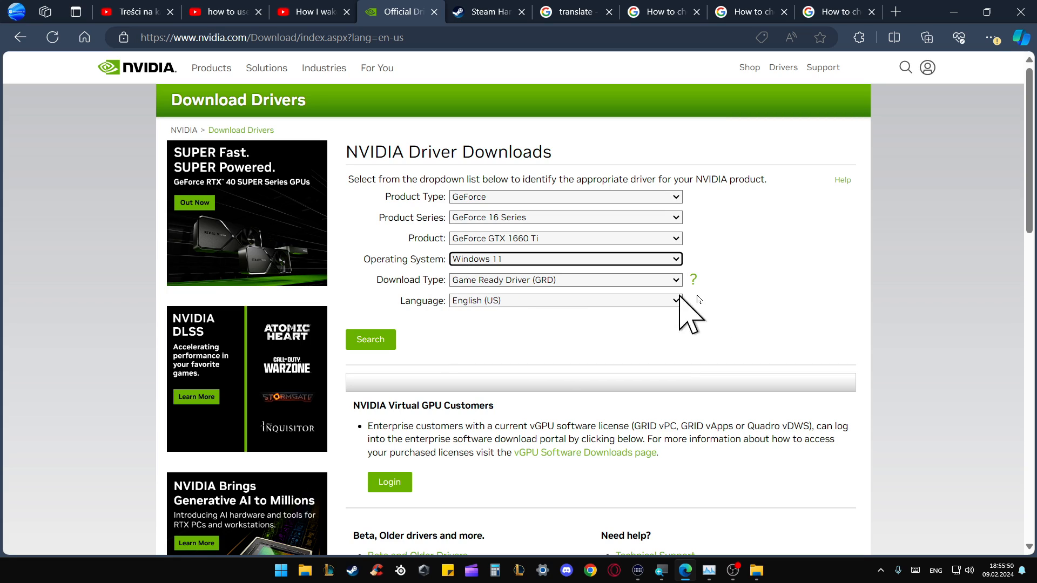
click(563, 280)
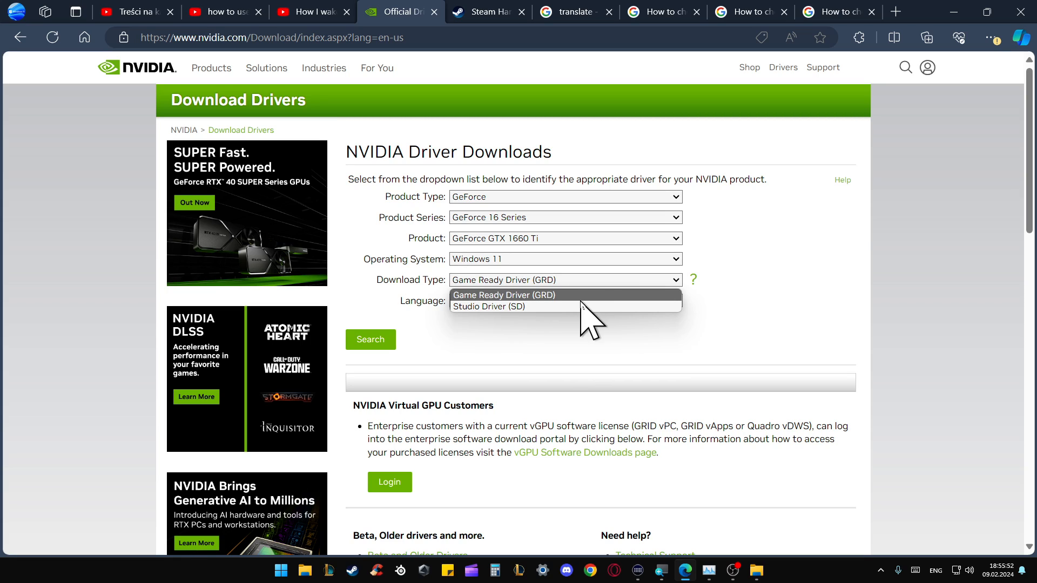
mouse_move(591, 275)
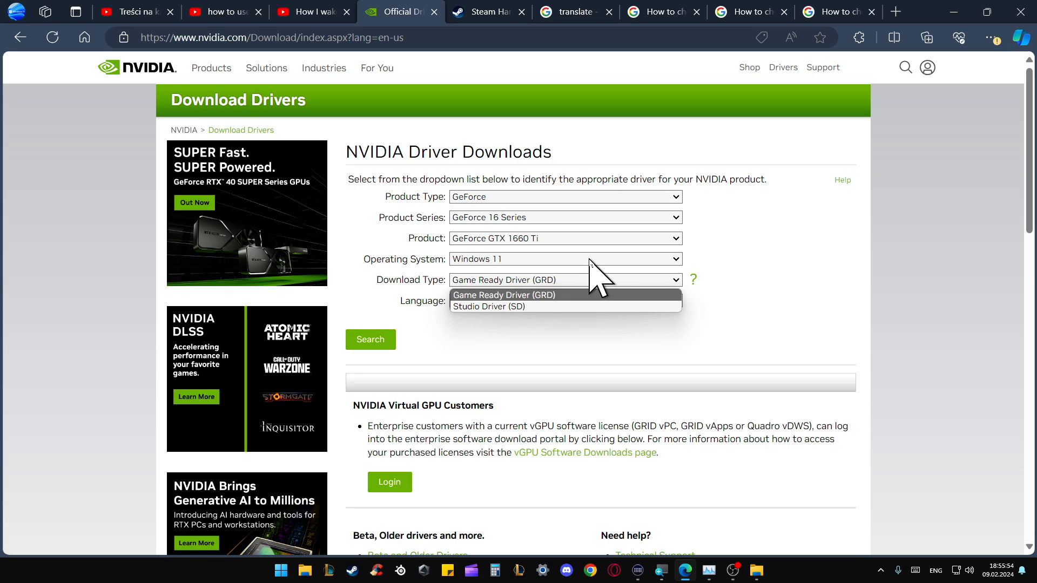
click(504, 295)
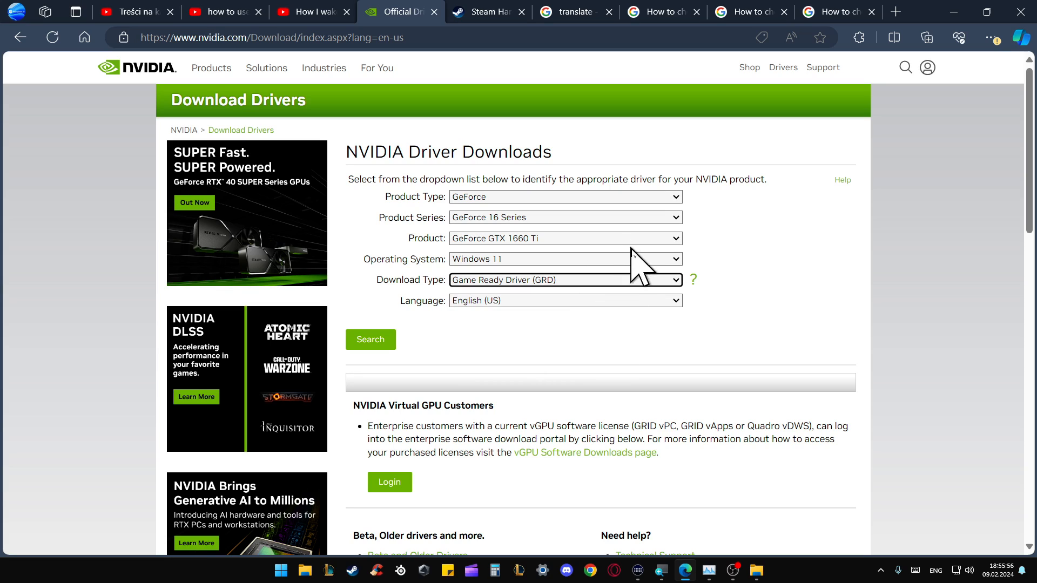
click(565, 280)
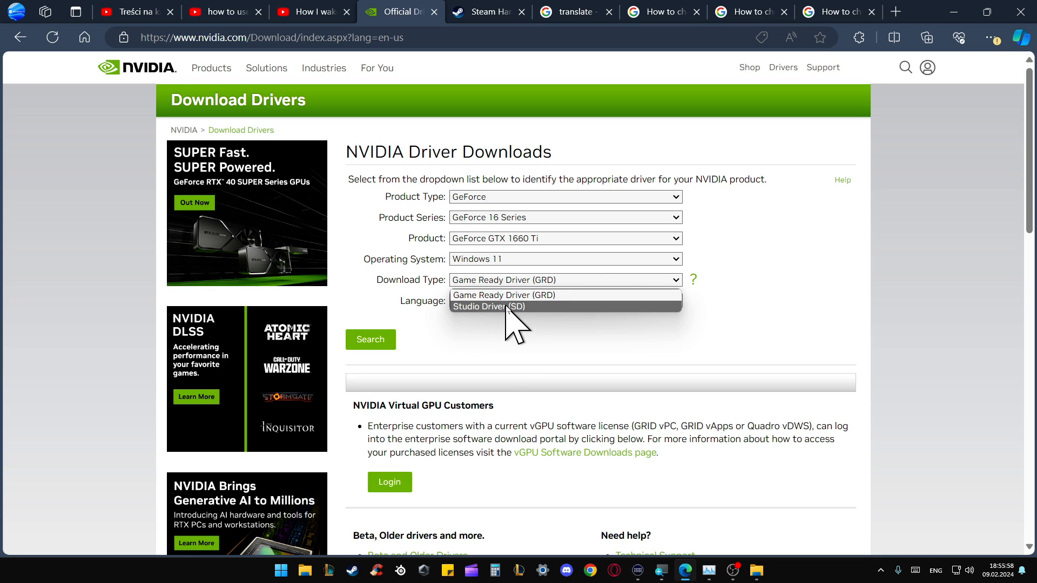
click(692, 280)
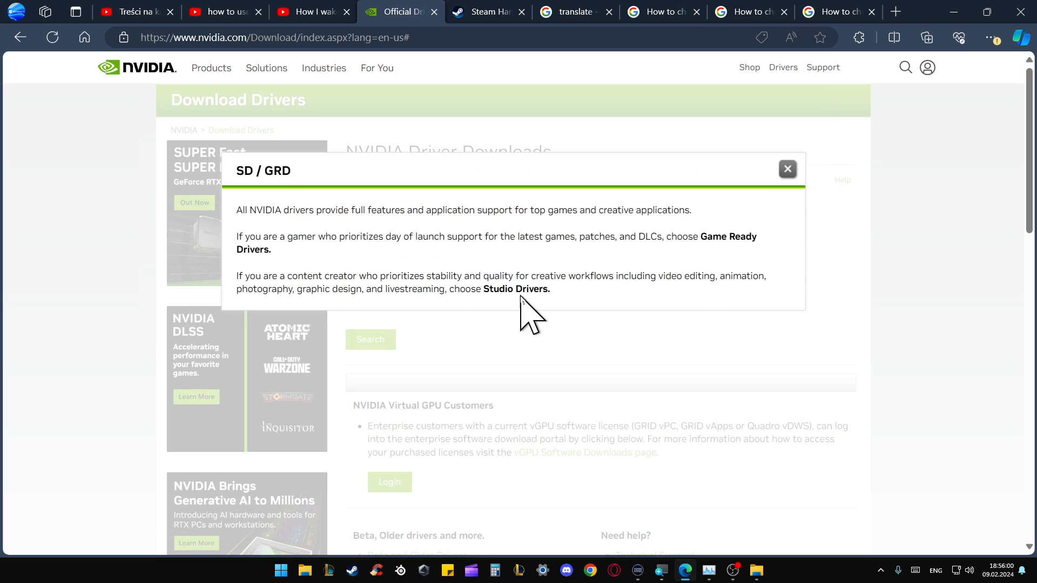
drag(236, 210, 549, 289)
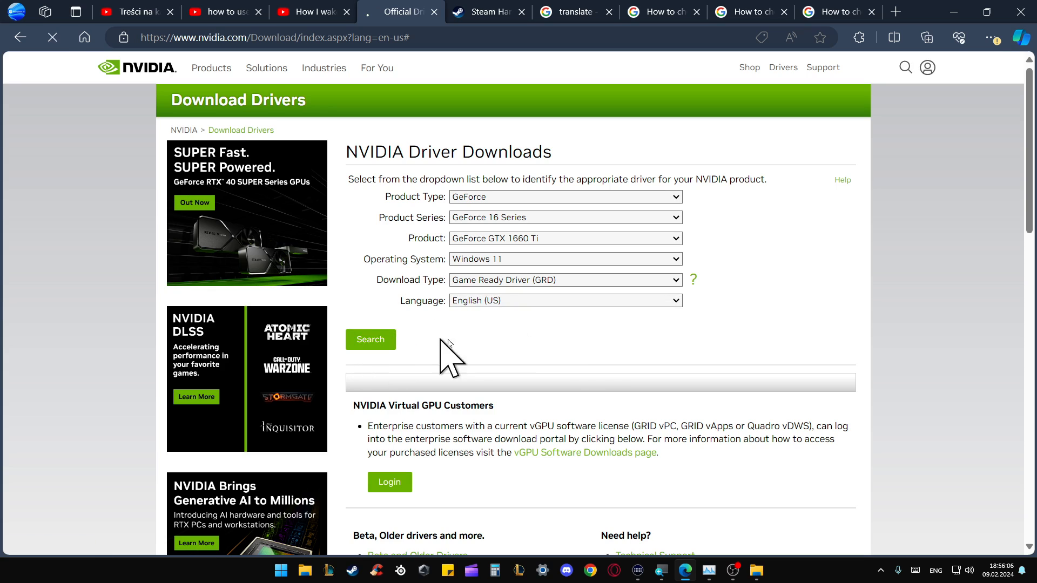
Search for the driver, then download Game Ready Driver 551.23 from its confirmation page.
click(369, 339)
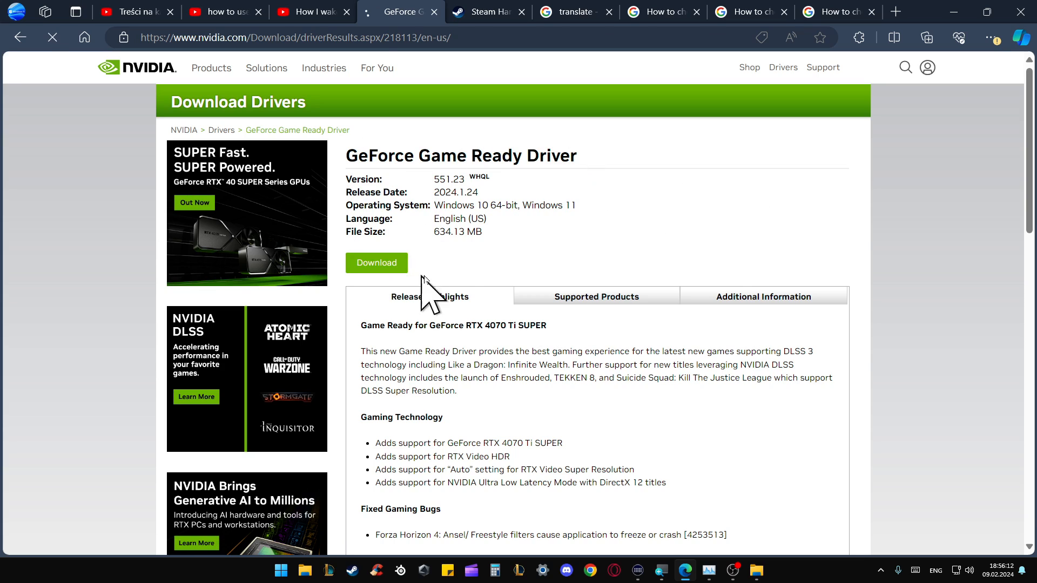
click(376, 262)
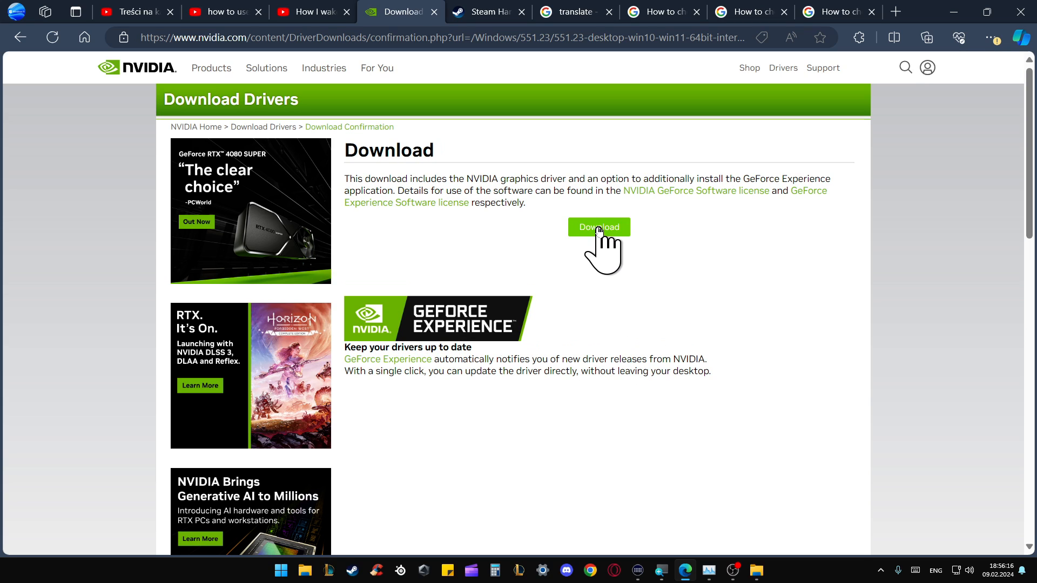
click(598, 227)
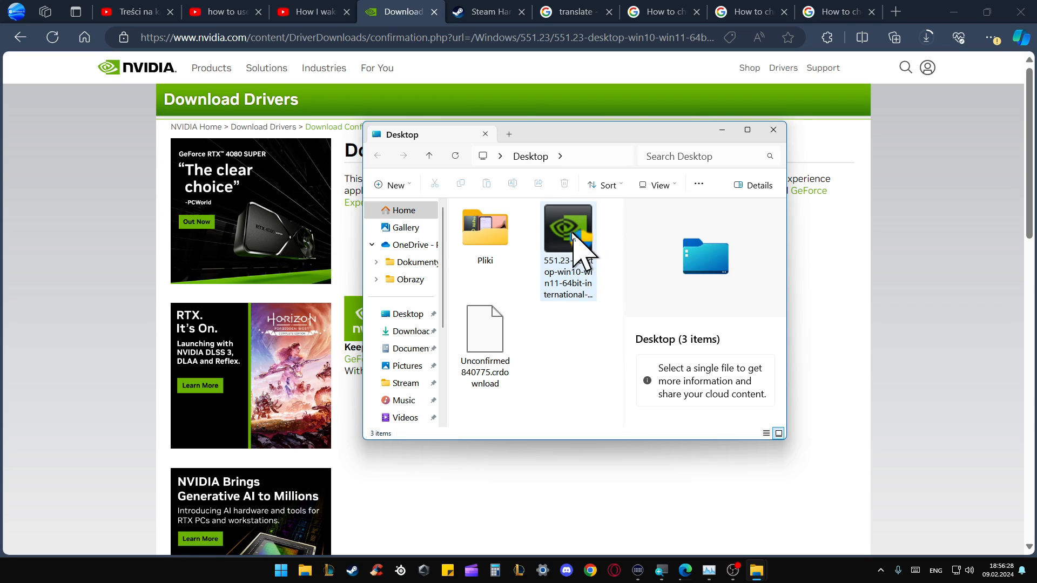
Select the 551.23 driver installer on the Desktop to view its 634 MB details.
click(566, 234)
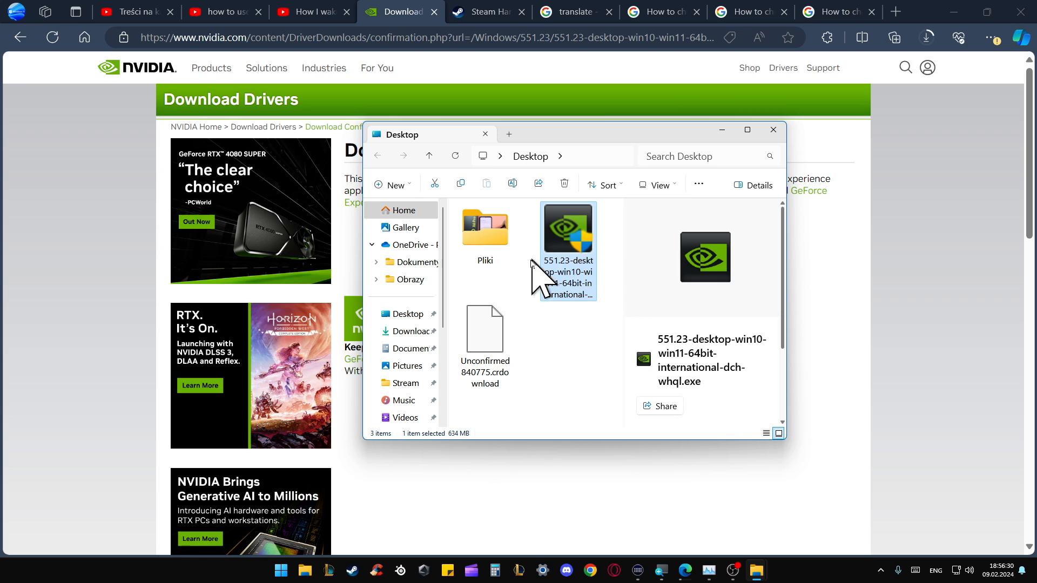